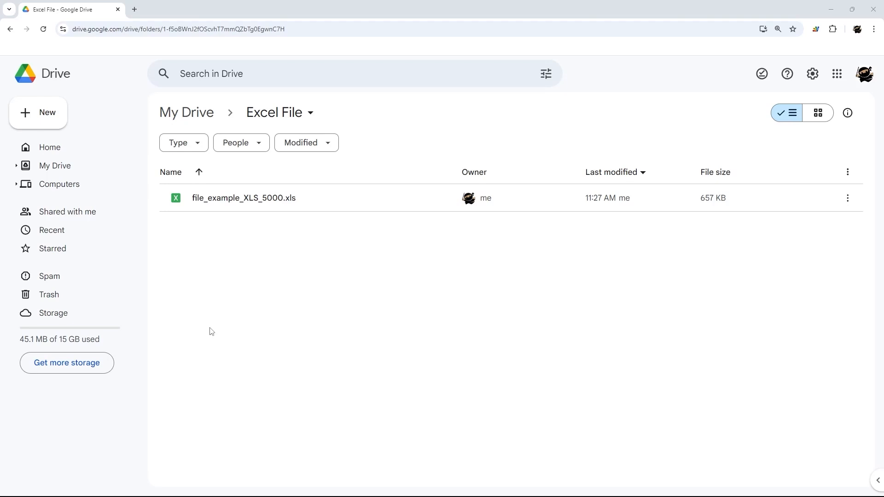
pyautogui.moveTo(249, 302)
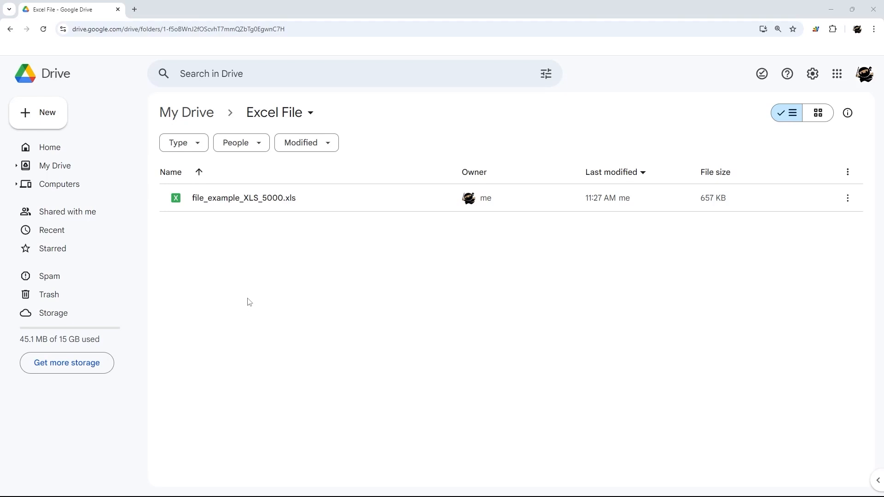
pyautogui.moveTo(243, 198)
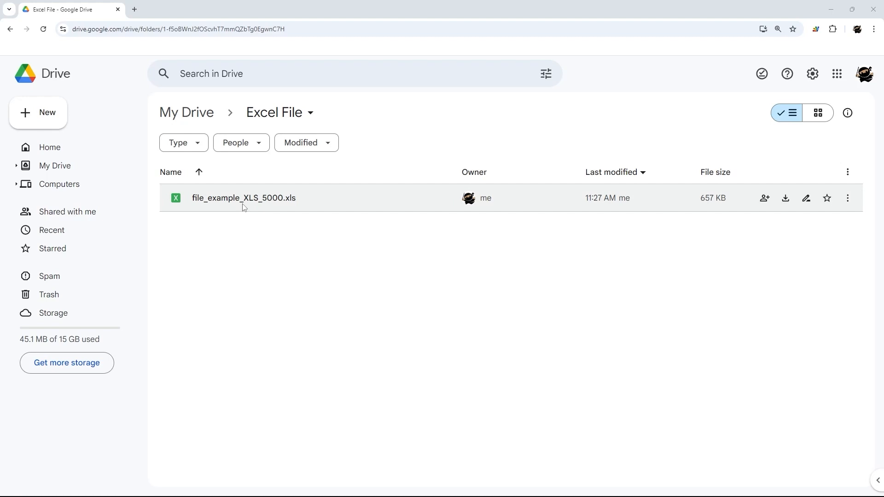
pyautogui.moveTo(259, 243)
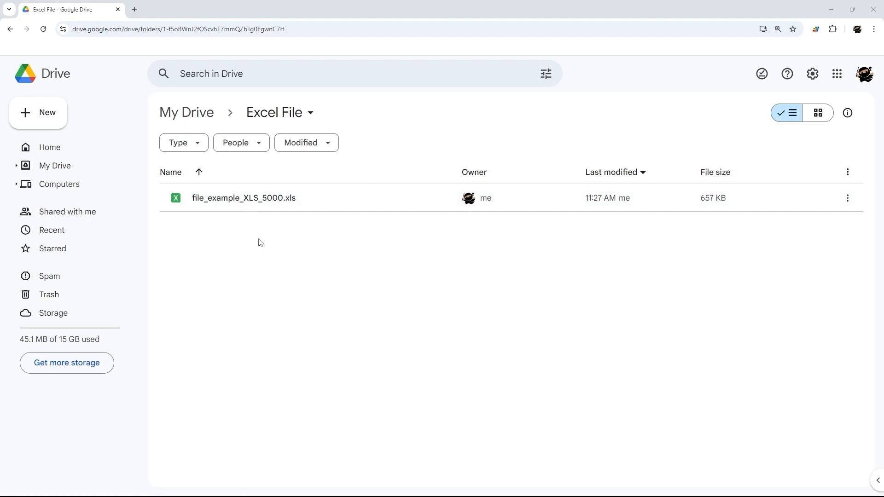
# Dismiss the upload picker, open the .xls spreadsheet, and use File > Save as Google Sheets.
pyautogui.click(38, 112)
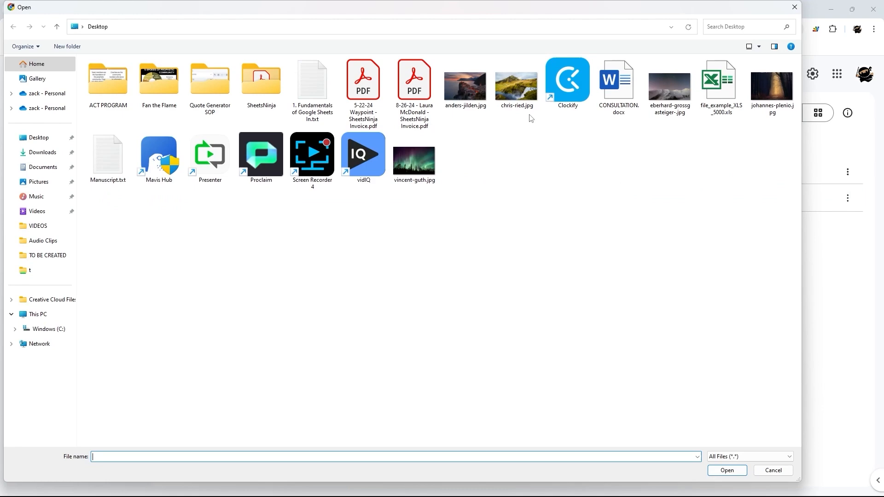
pyautogui.click(718, 81)
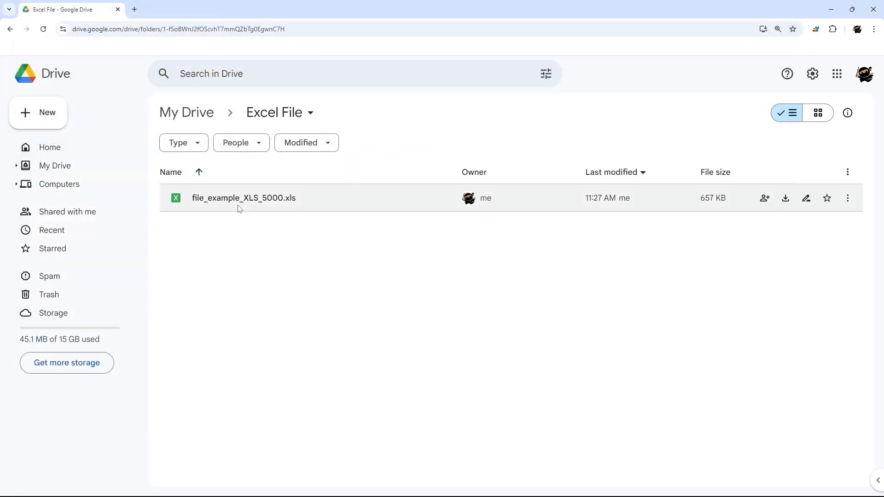
pyautogui.doubleClick(243, 198)
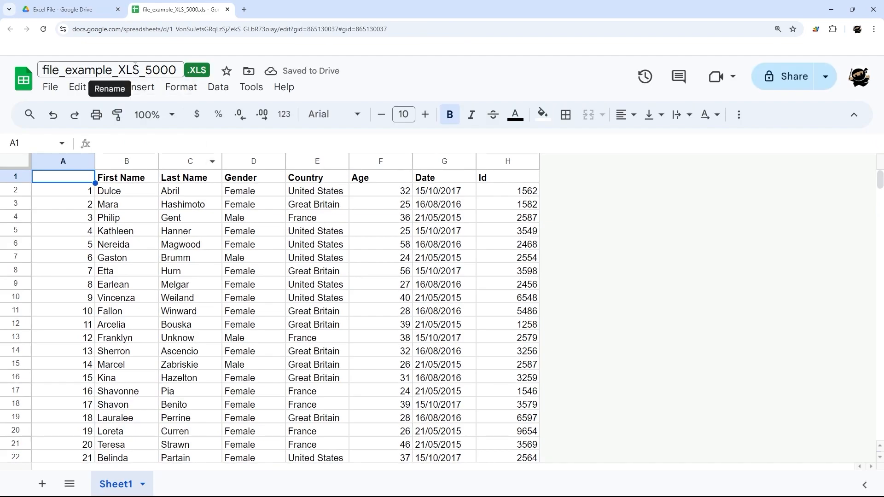
pyautogui.moveTo(196, 70)
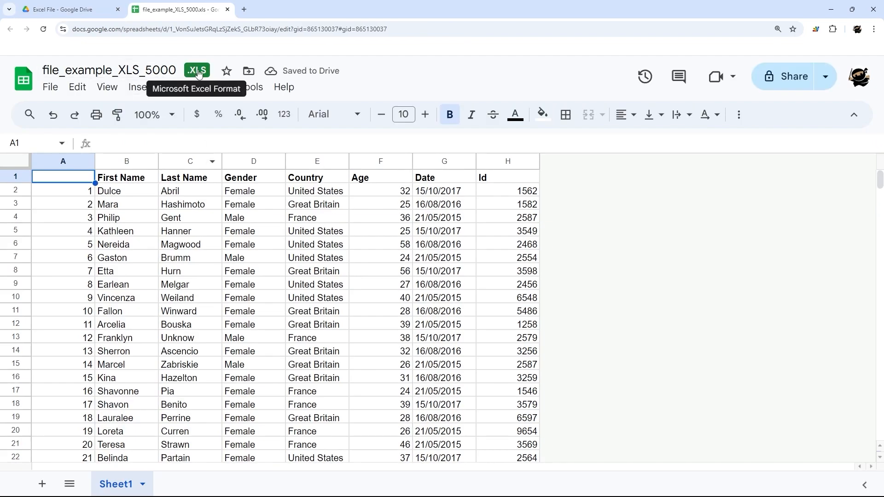
pyautogui.click(50, 87)
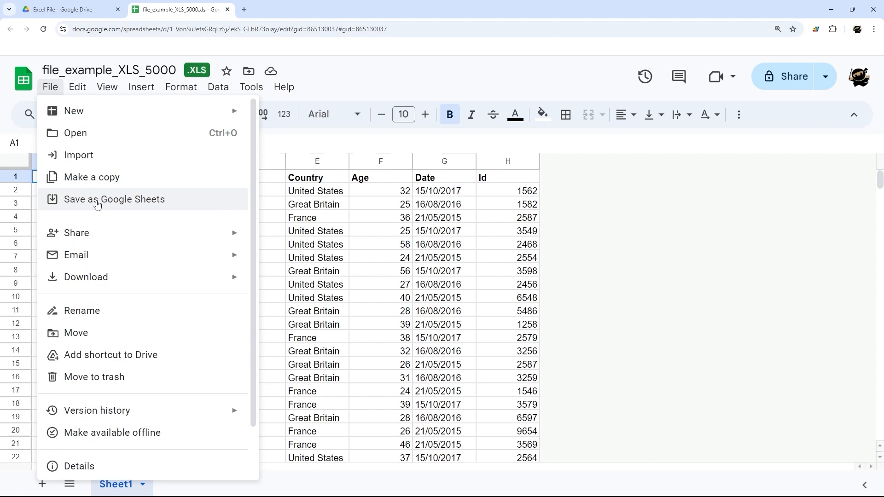
pyautogui.click(113, 199)
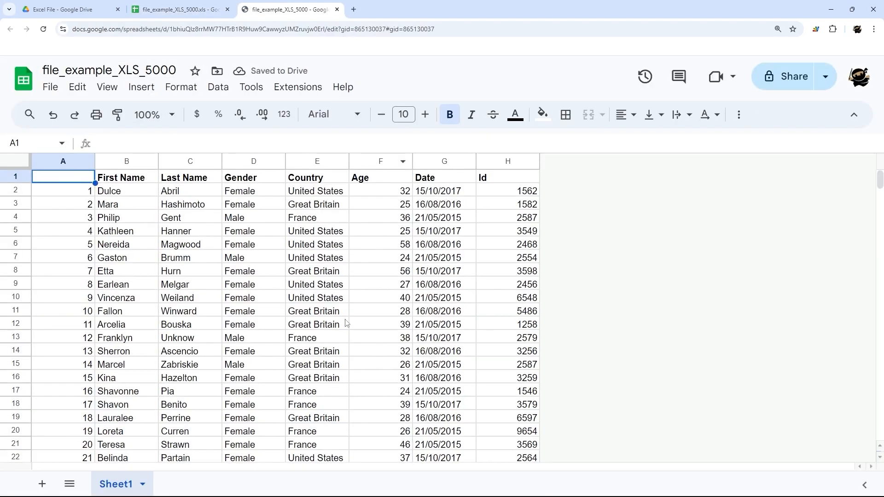
pyautogui.click(68, 10)
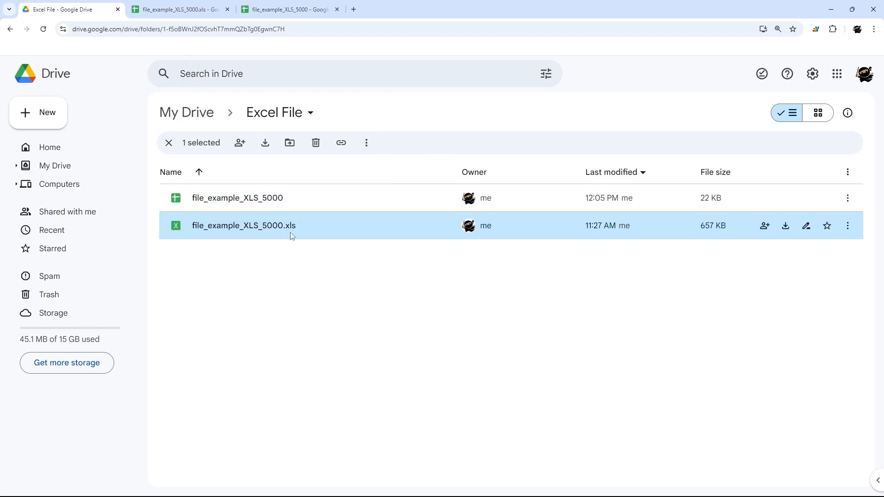
pyautogui.moveTo(282, 231)
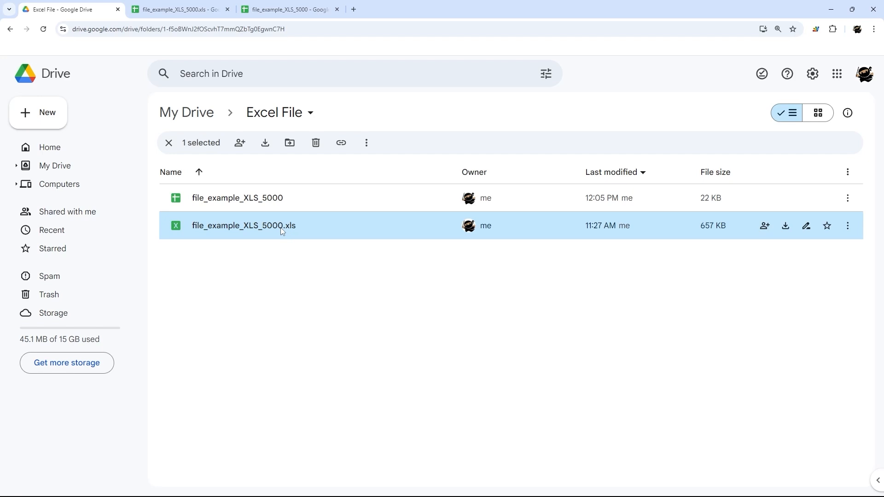
pyautogui.moveTo(847, 225)
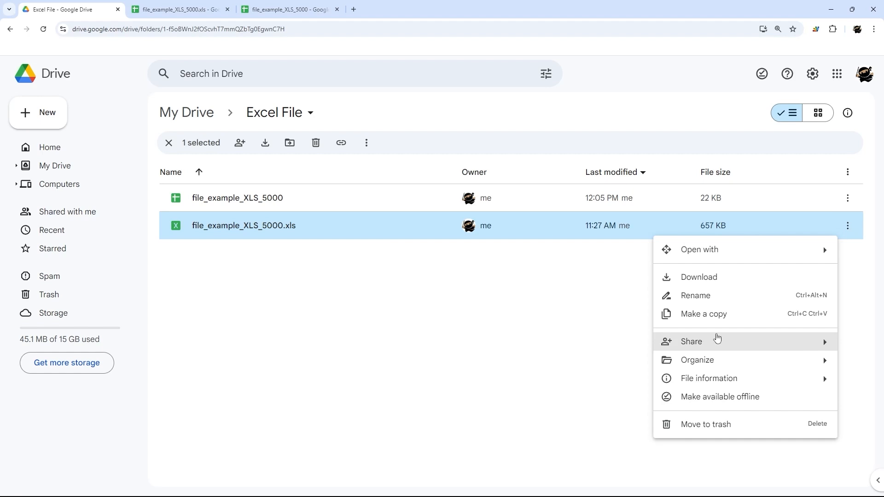
pyautogui.moveTo(711, 424)
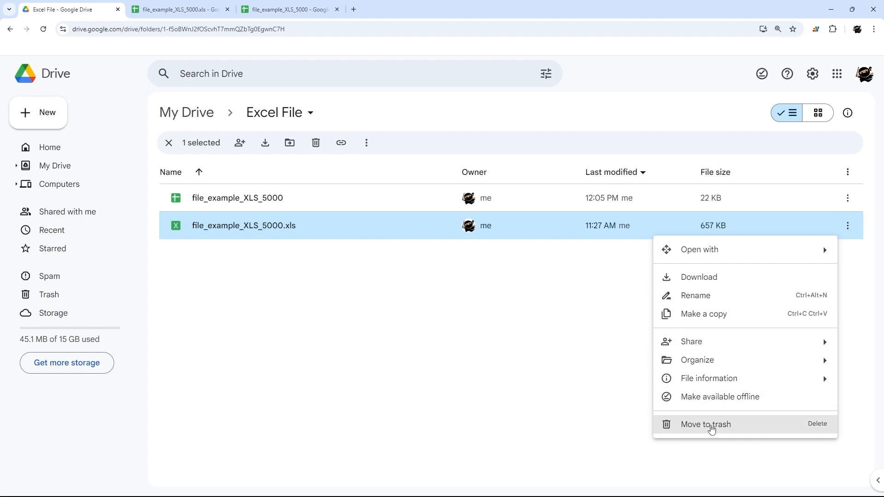
# Move the original .xls file to trash and close its spreadsheet tab.
pyautogui.click(706, 424)
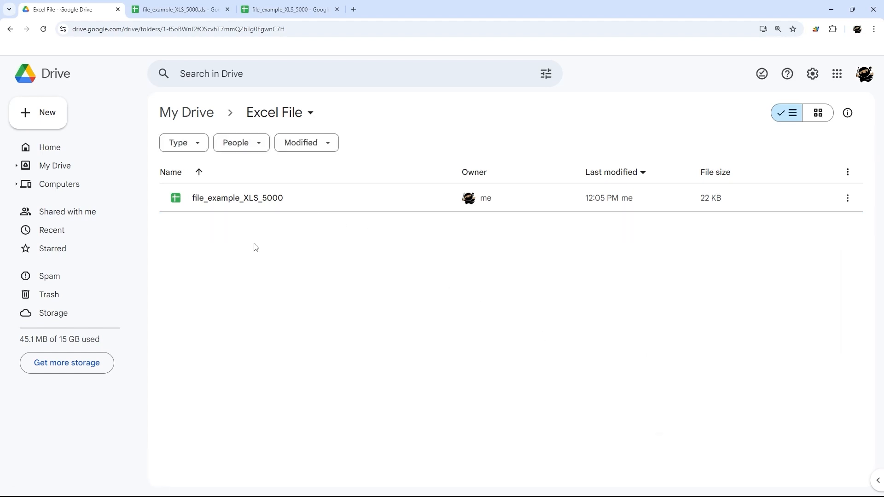
pyautogui.moveTo(228, 10)
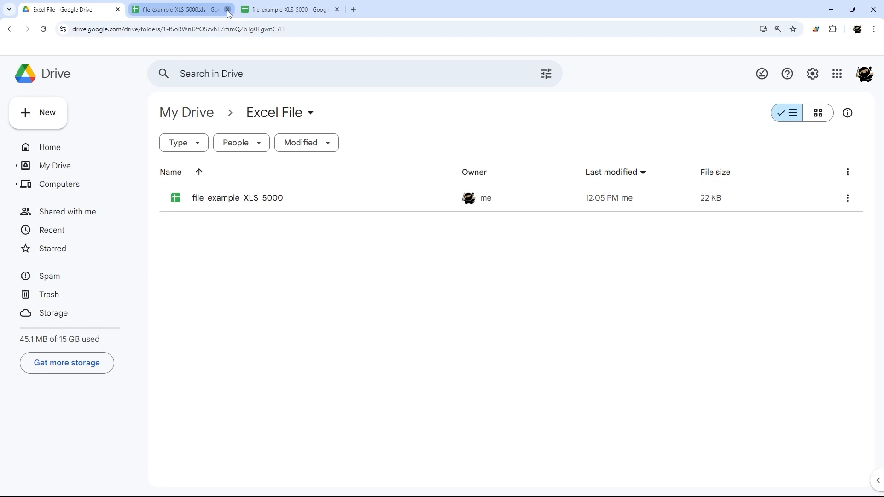
pyautogui.click(228, 9)
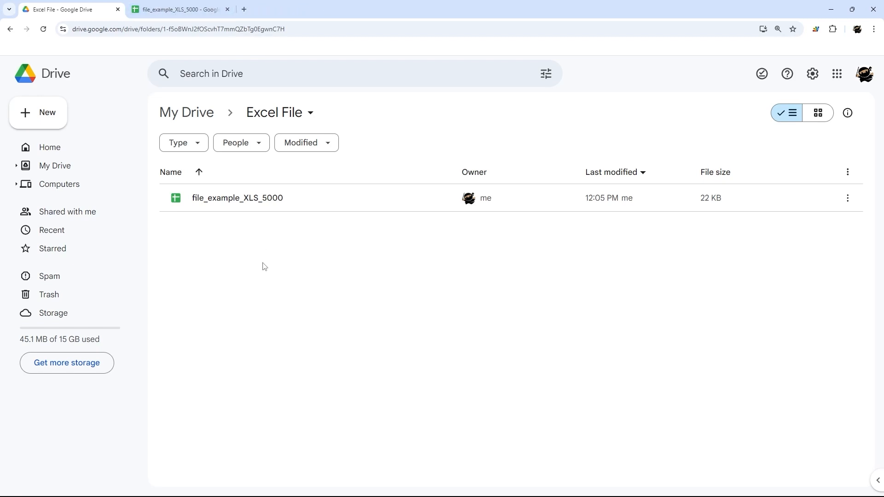